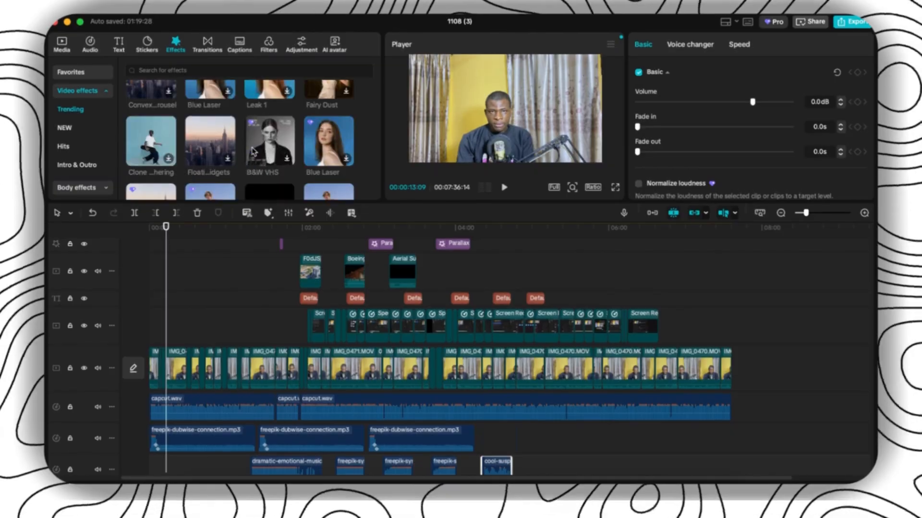
Scroll through the 1108 (3) timeline to review its multi-track compound-clip edit
scroll("down", 3)
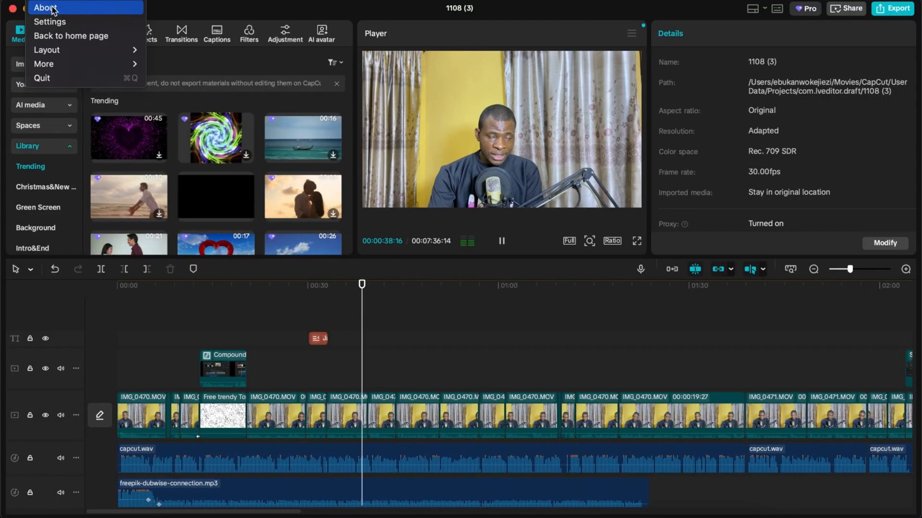
Leave the 1108 (3) project via the CapCut app menu
left_click(48, 7)
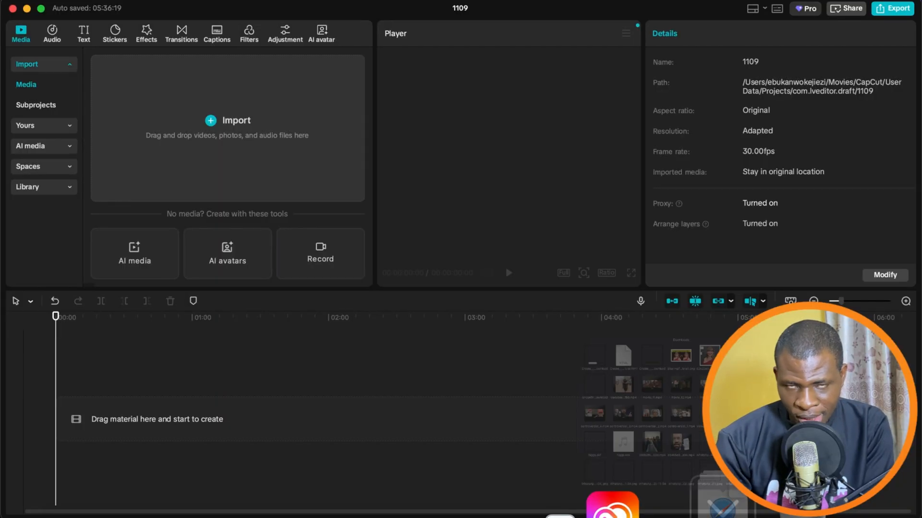
Choose IMG_0182.MOV and the freepik mp3 from Downloads for import
left_click(227, 120)
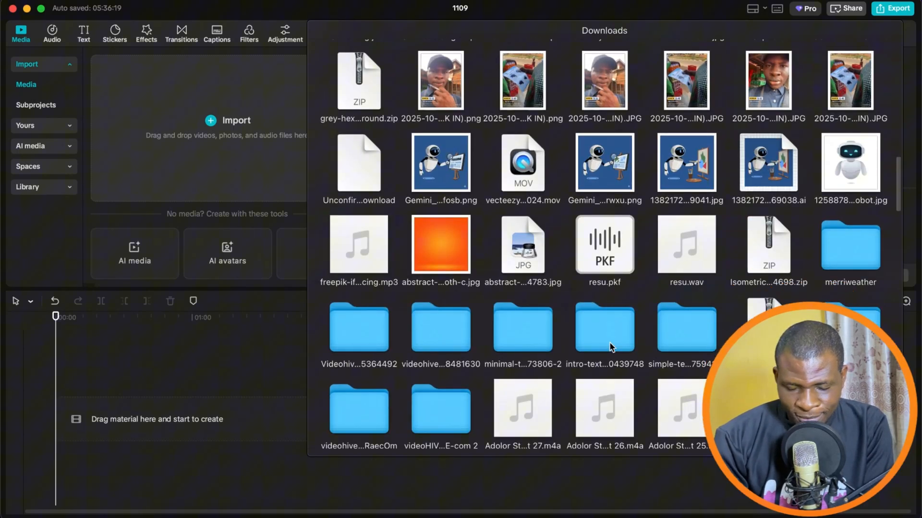
scroll("down", 3)
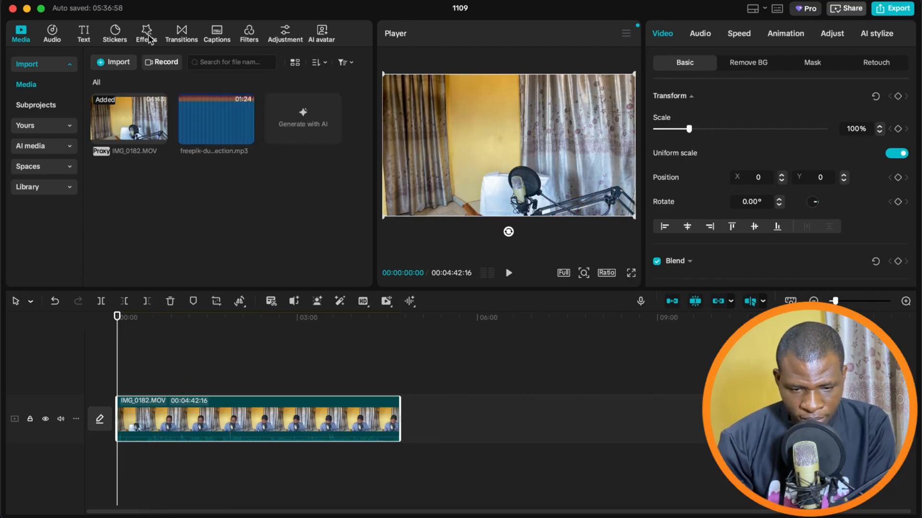
Add the 5-pic Spread effect from the Effects library, then return to the imported media
left_click(146, 31)
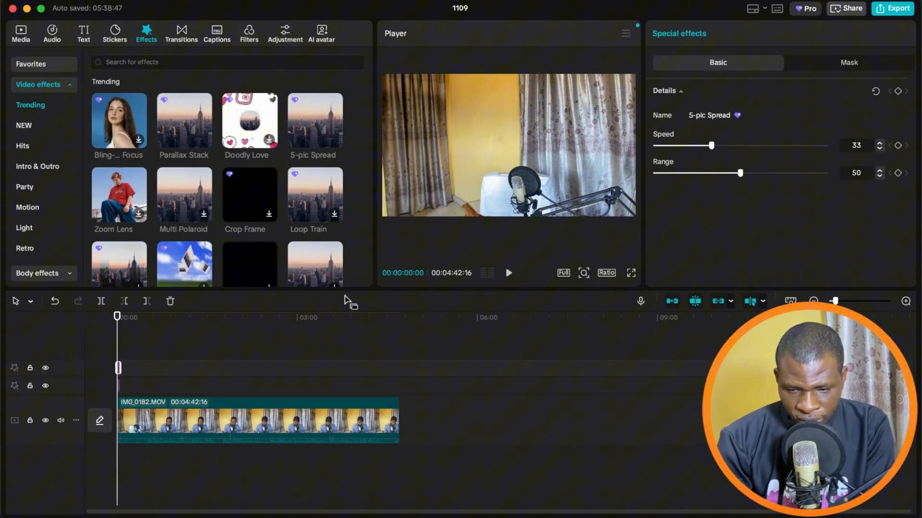
left_click(258, 428)
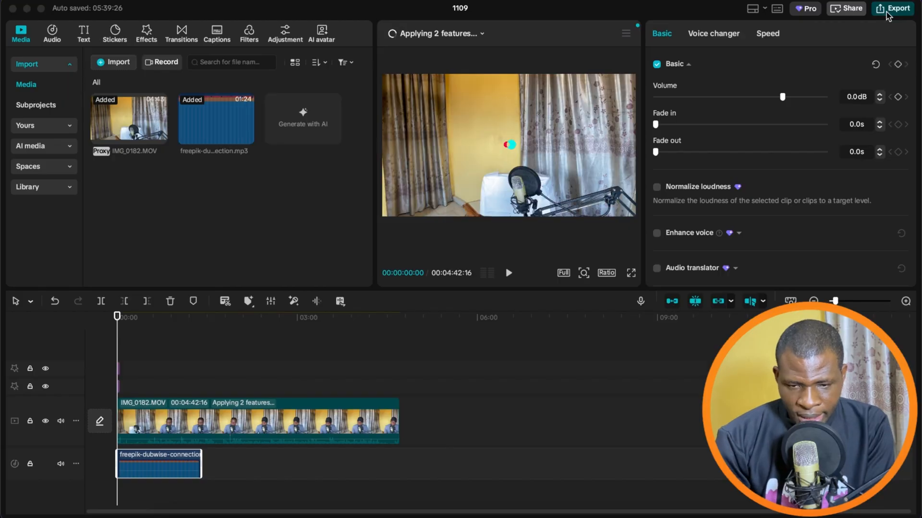
left_click(889, 8)
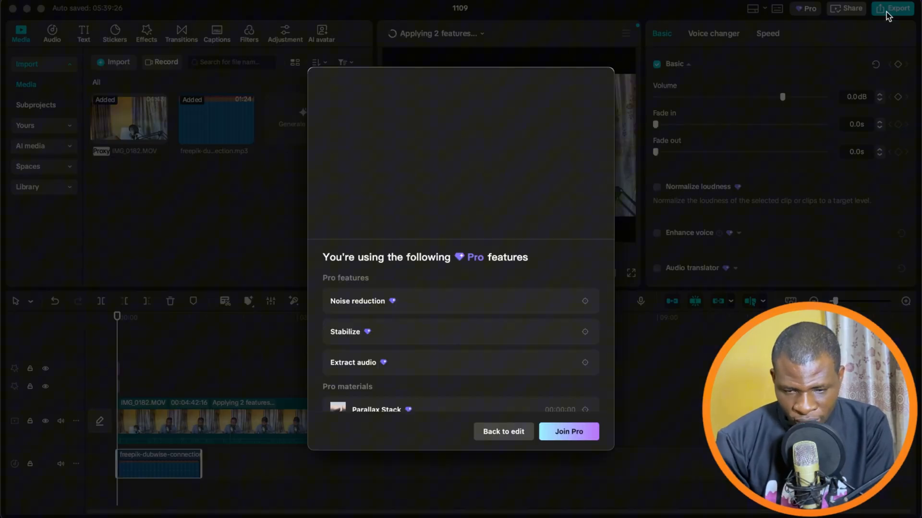
left_click(504, 432)
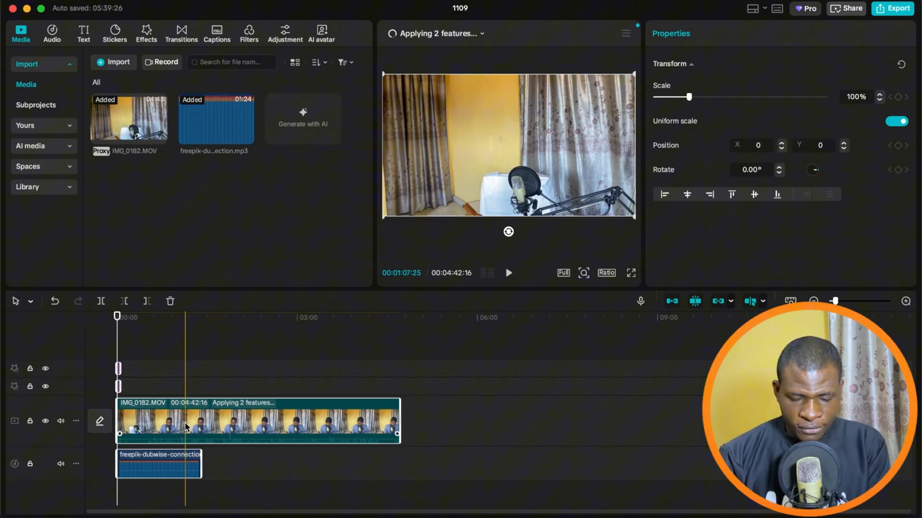
Merge the selected video, effects and music with Create compound clip
right_click(186, 427)
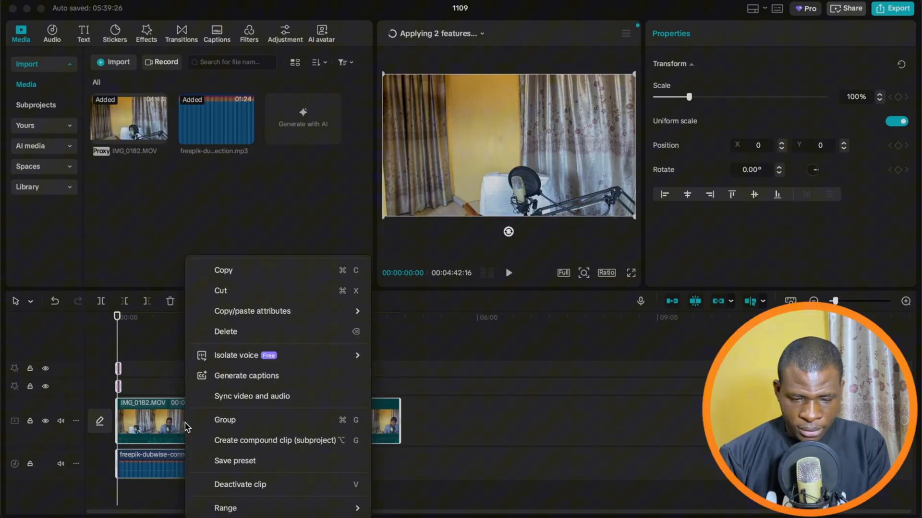
mouse_move(239, 442)
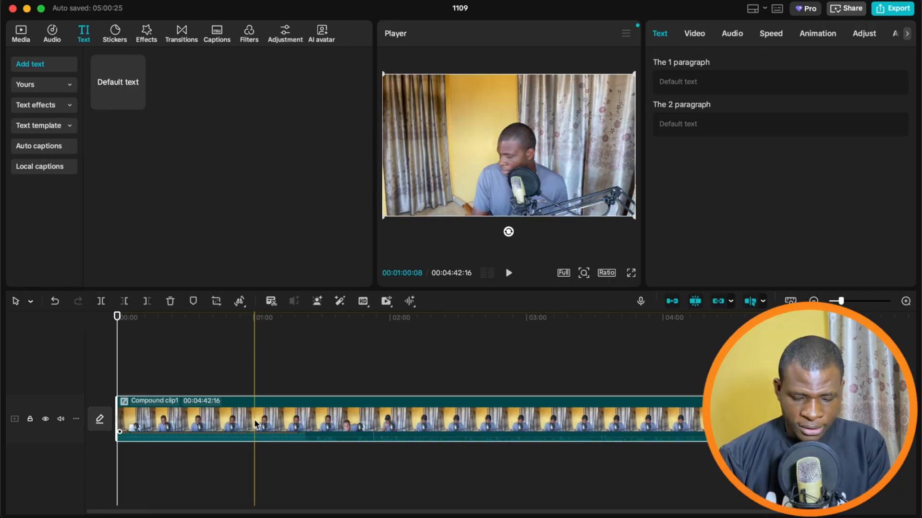
right_click(257, 423)
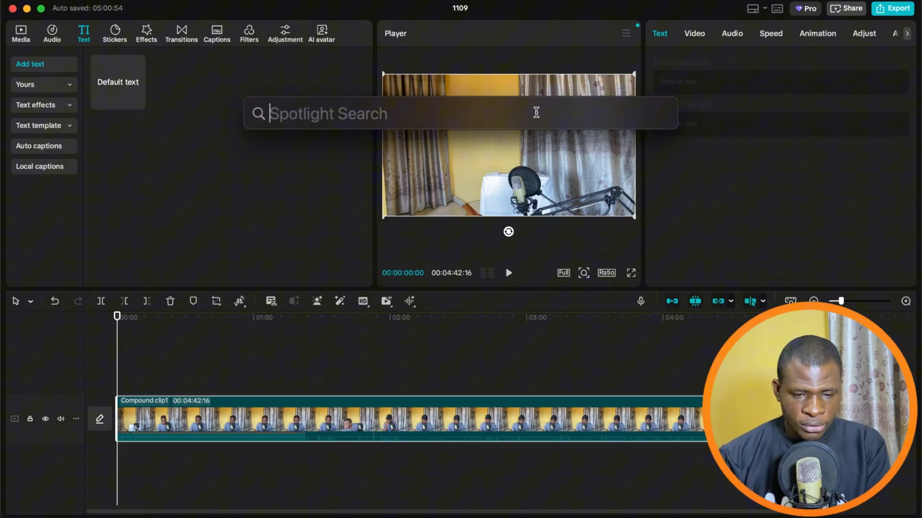
Search Spotlight for 'User Data' to reach CapCut's User Data folder
type("user Da")
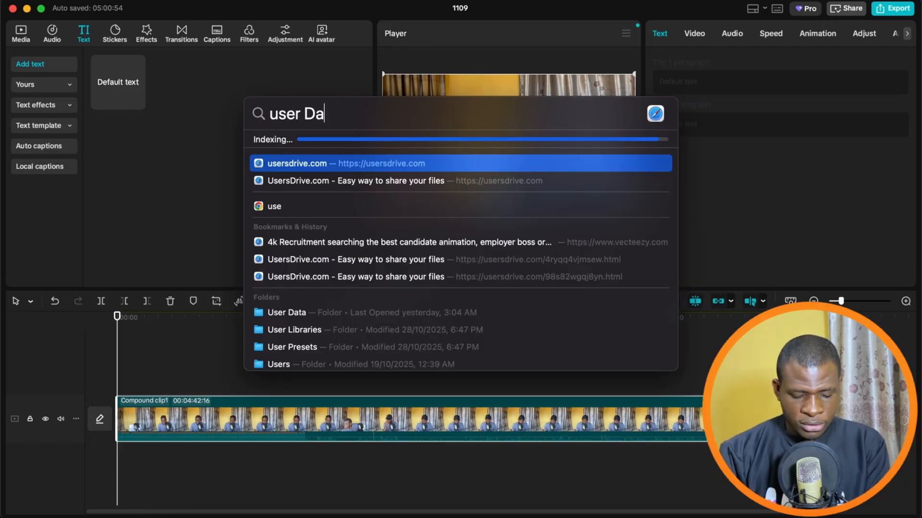
type("ter")
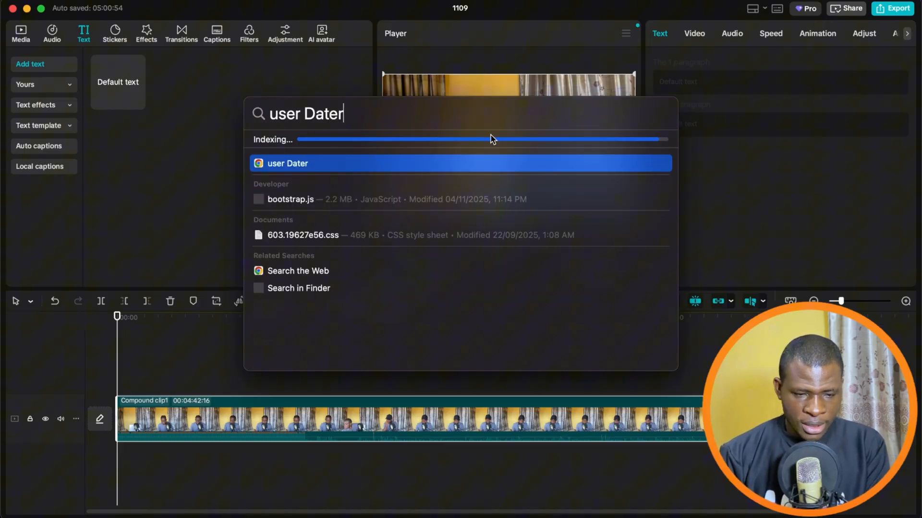
key("Backspace")
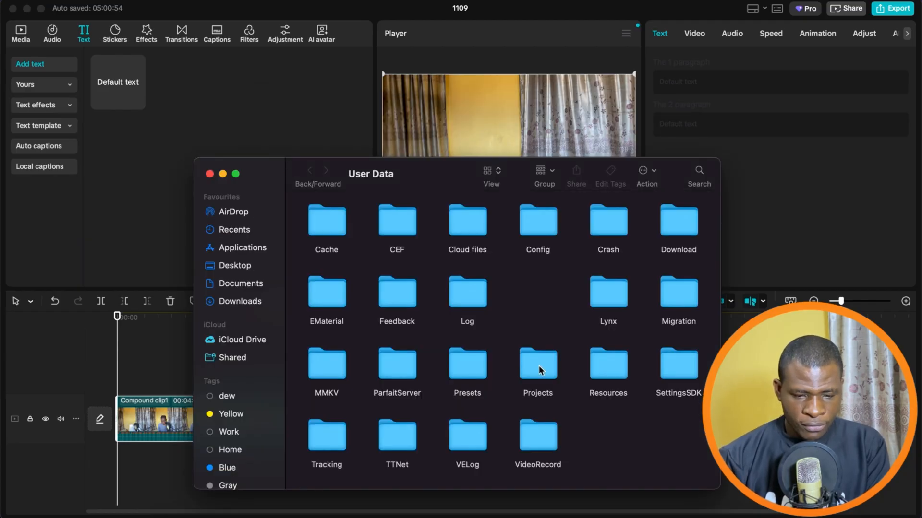
Browse Projects › com.lveditor.draft › 1109 › Resources › combination in Finder
left_click(537, 365)
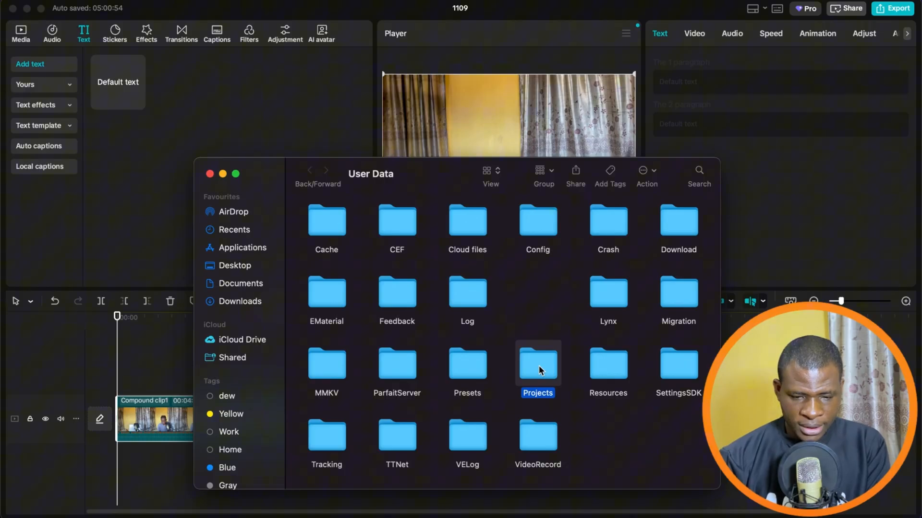
double_click(537, 365)
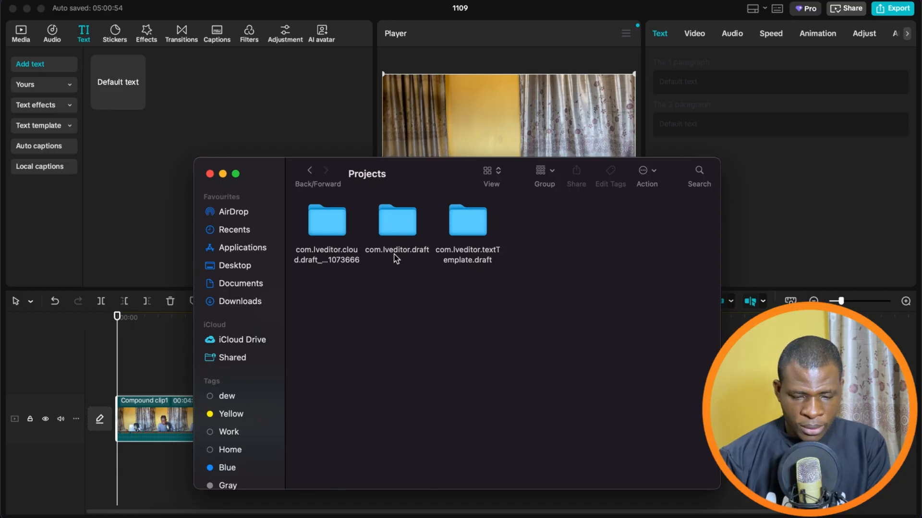
mouse_move(392, 227)
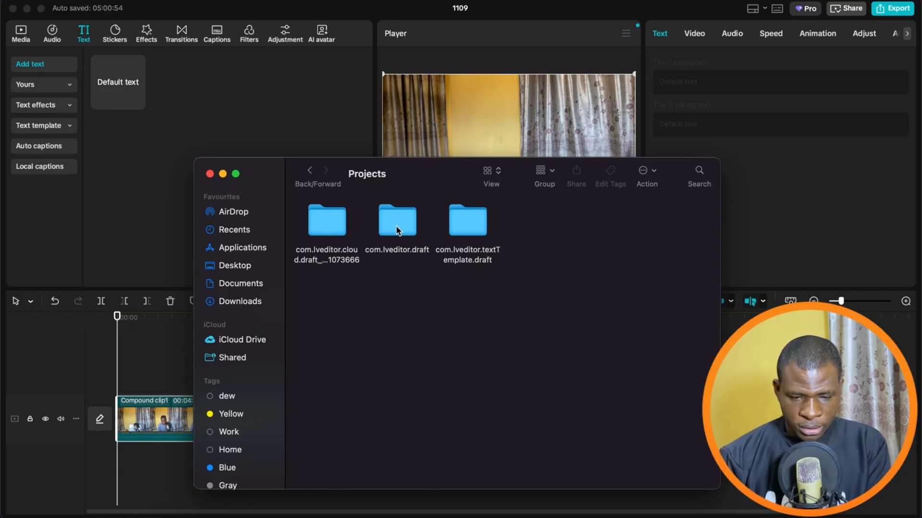
double_click(397, 220)
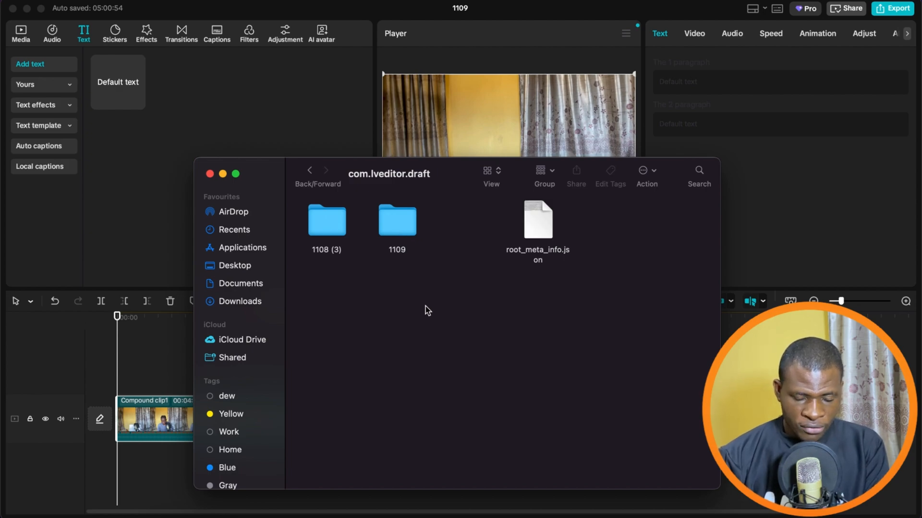
left_click(396, 220)
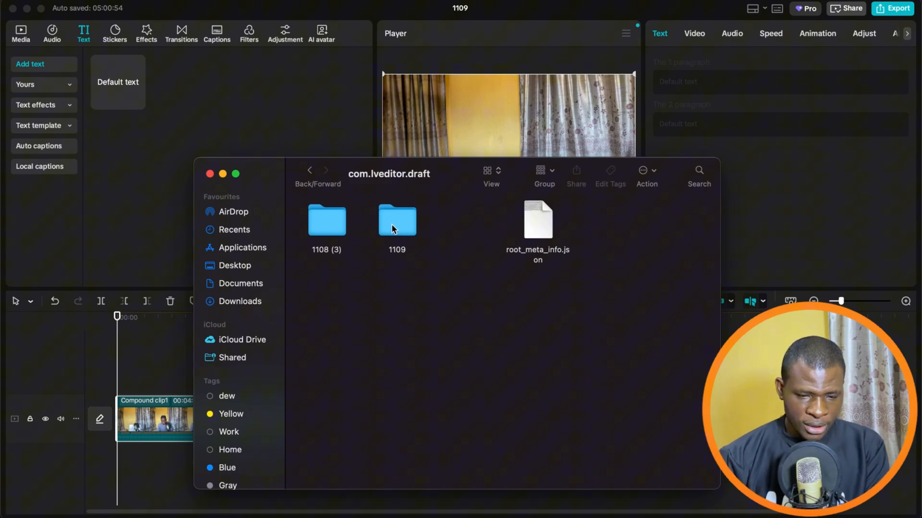
left_click(397, 221)
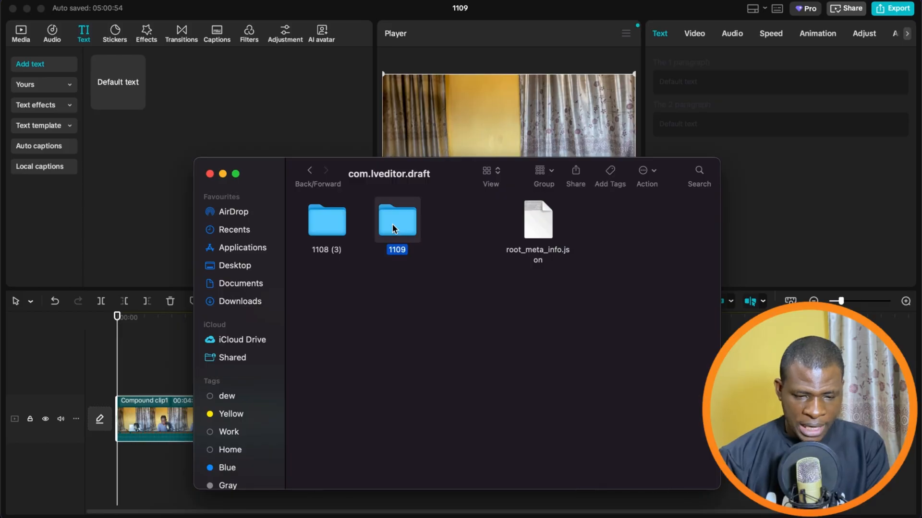
double_click(396, 220)
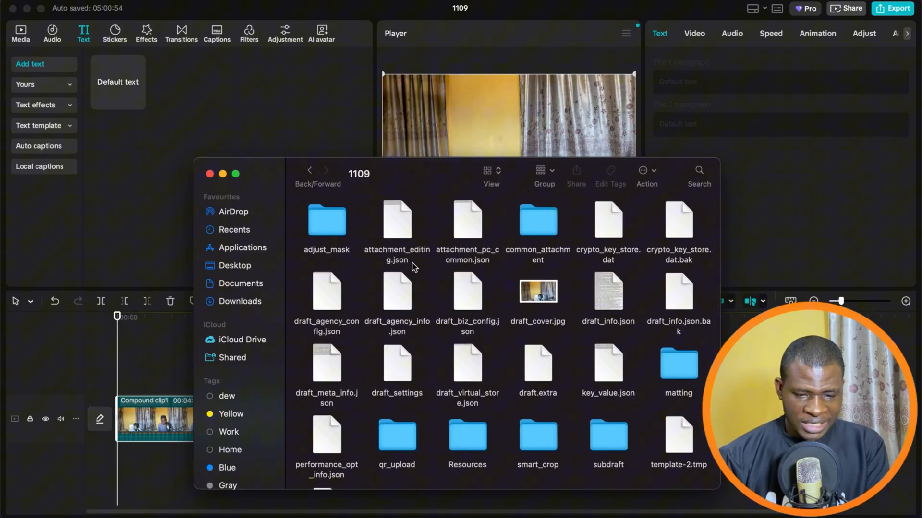
mouse_move(601, 384)
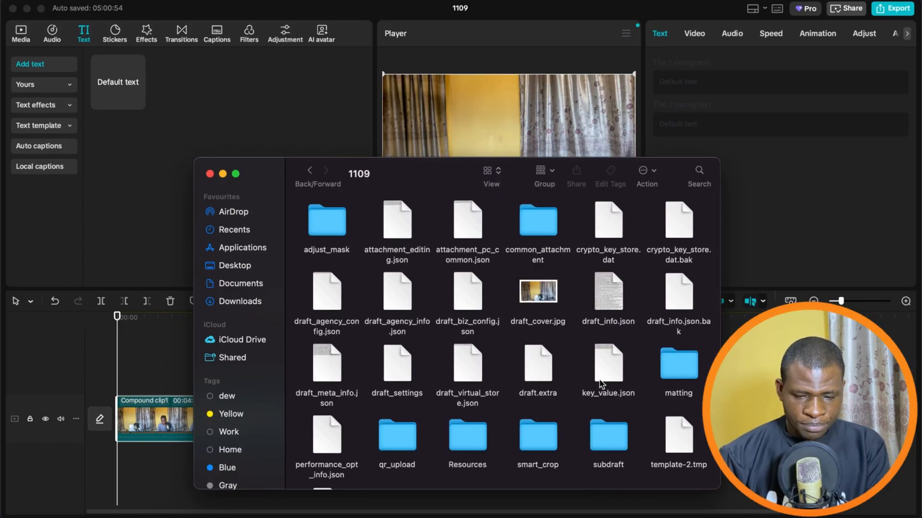
scroll("down", 3)
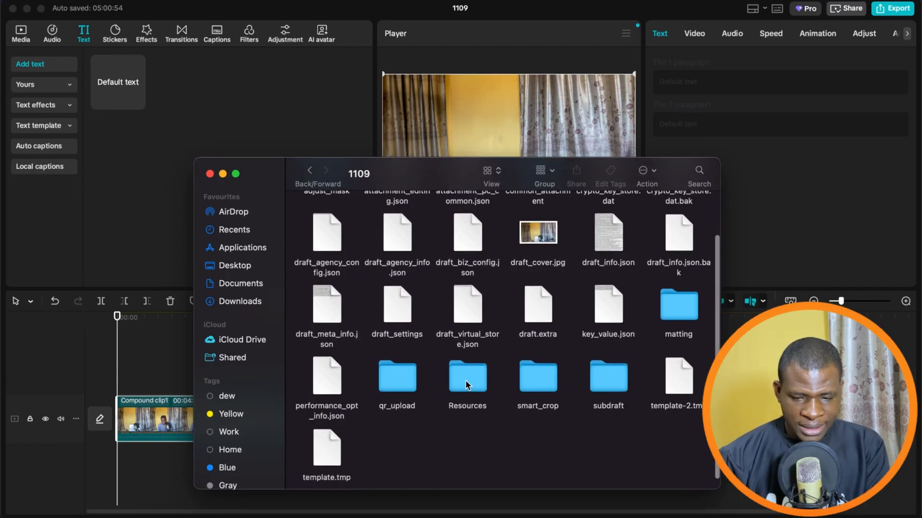
double_click(467, 376)
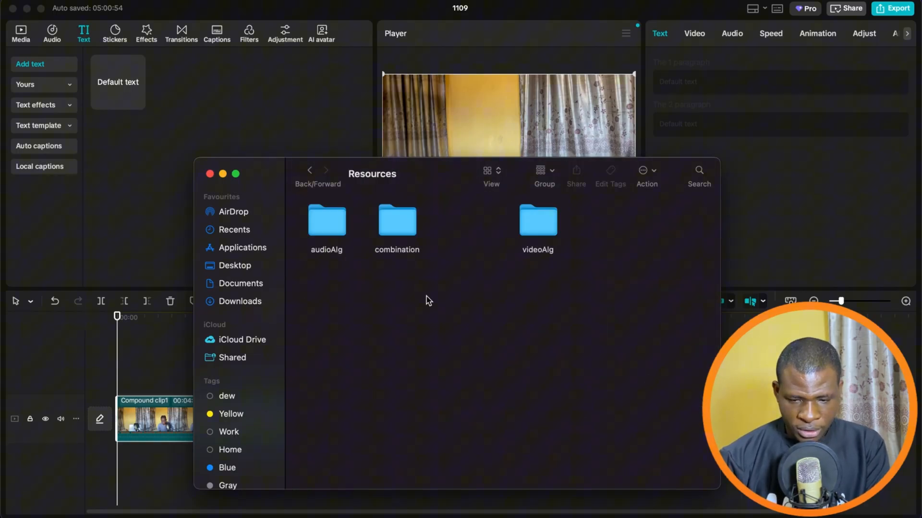
mouse_move(470, 236)
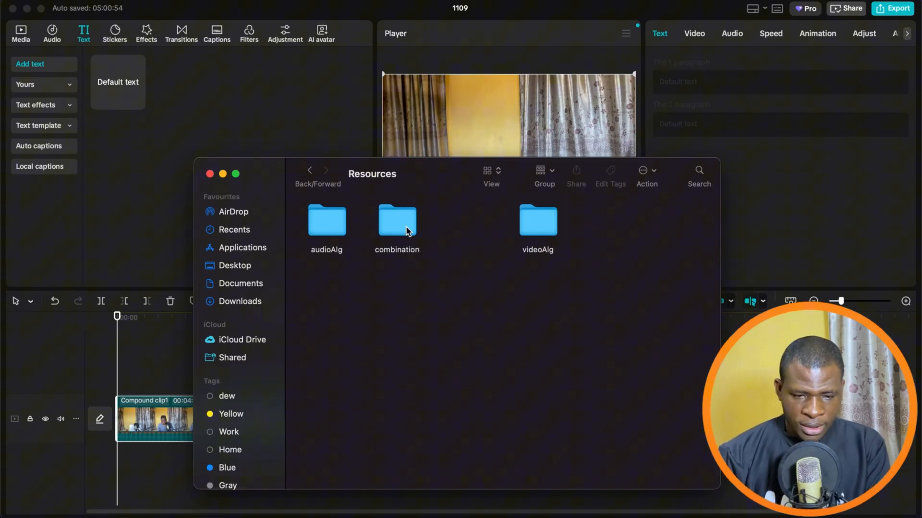
left_click(397, 223)
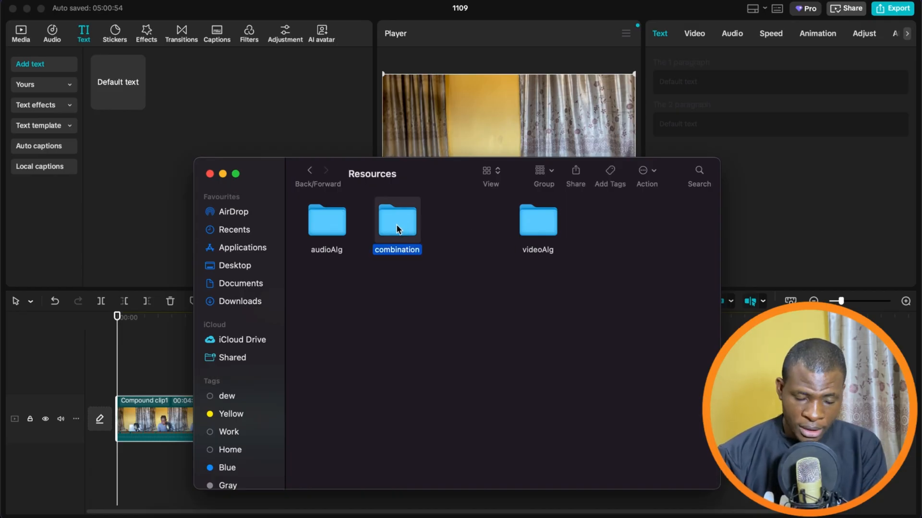
double_click(397, 221)
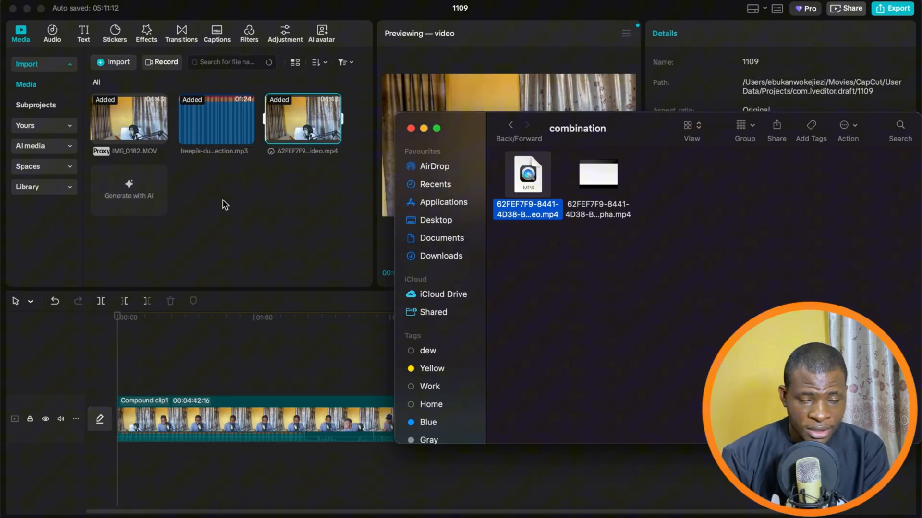
mouse_move(308, 131)
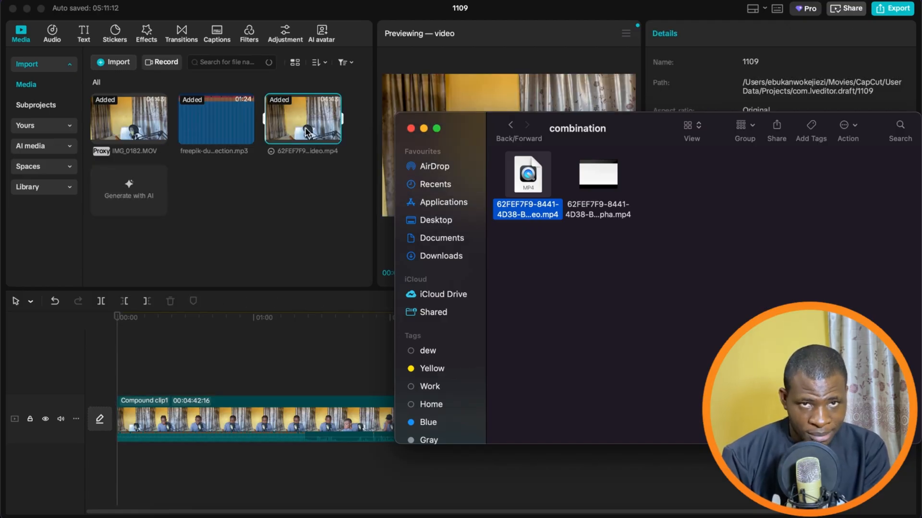
mouse_move(306, 207)
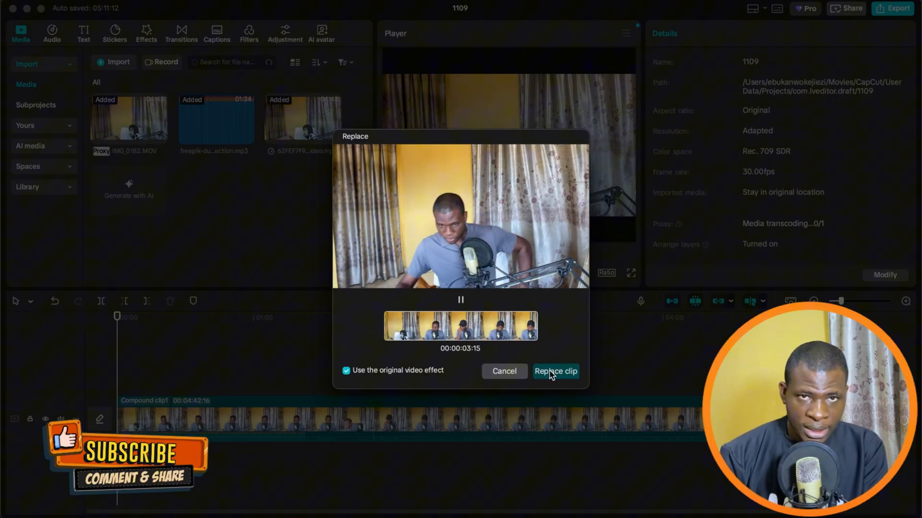
Confirm Replace clip with 'Use the original video effect' kept ticked
left_click(555, 371)
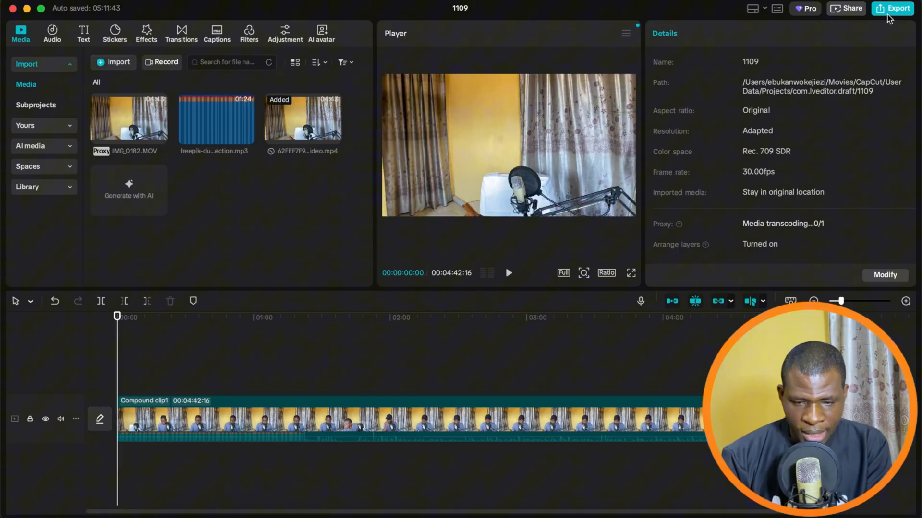
Export to the Desktop with 4K resolution, H.264 codec, mov format and 30fps
left_click(892, 8)
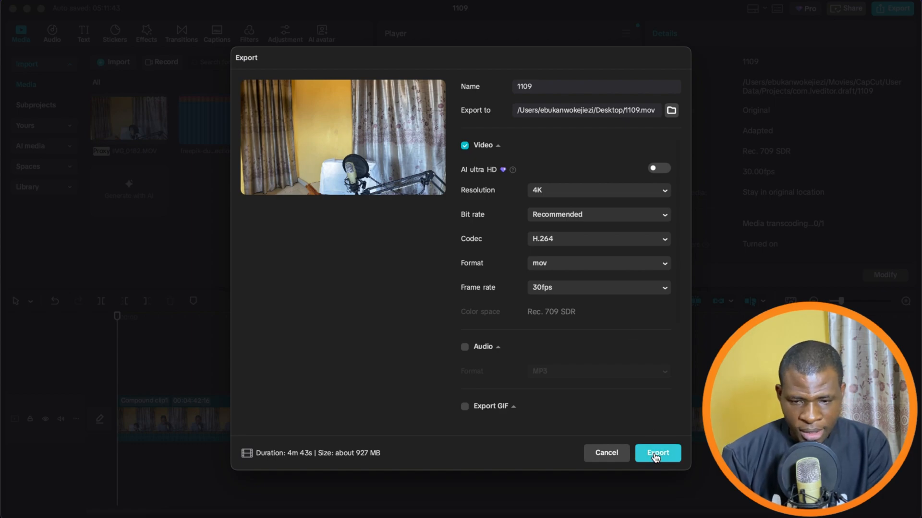
left_click(657, 453)
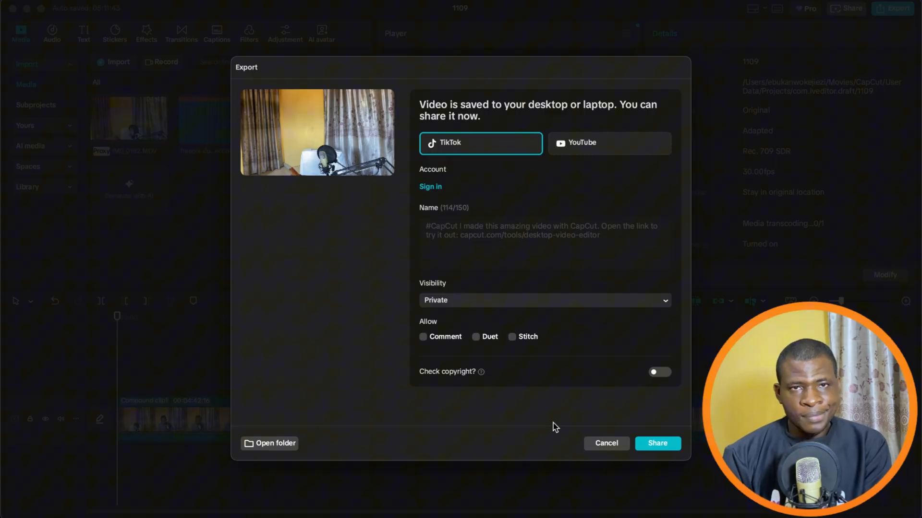
left_click(272, 444)
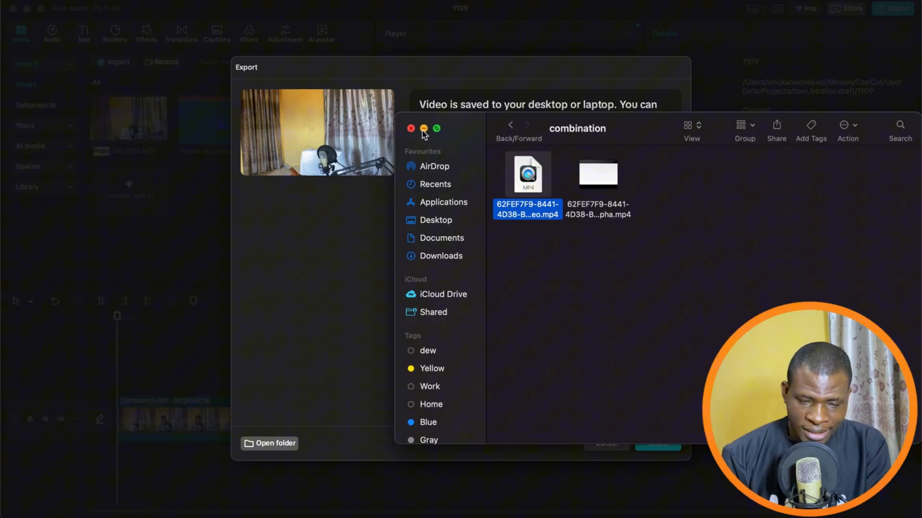
left_click(410, 128)
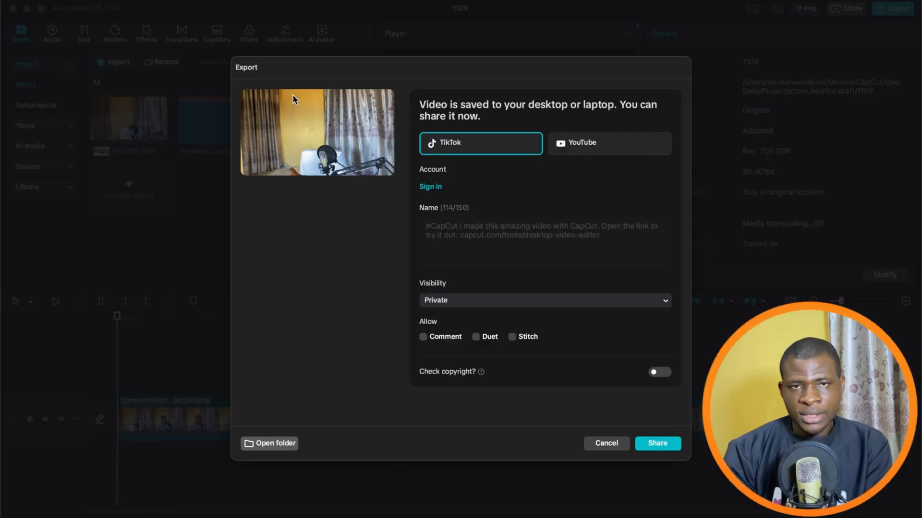